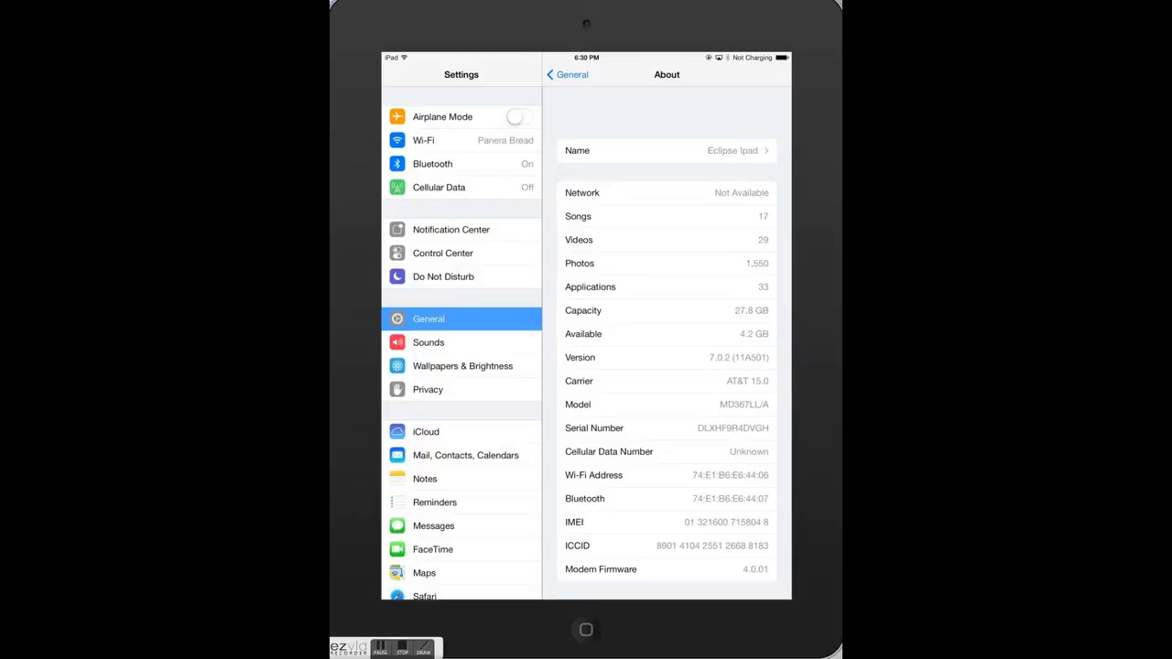
mouse_move(762, 433)
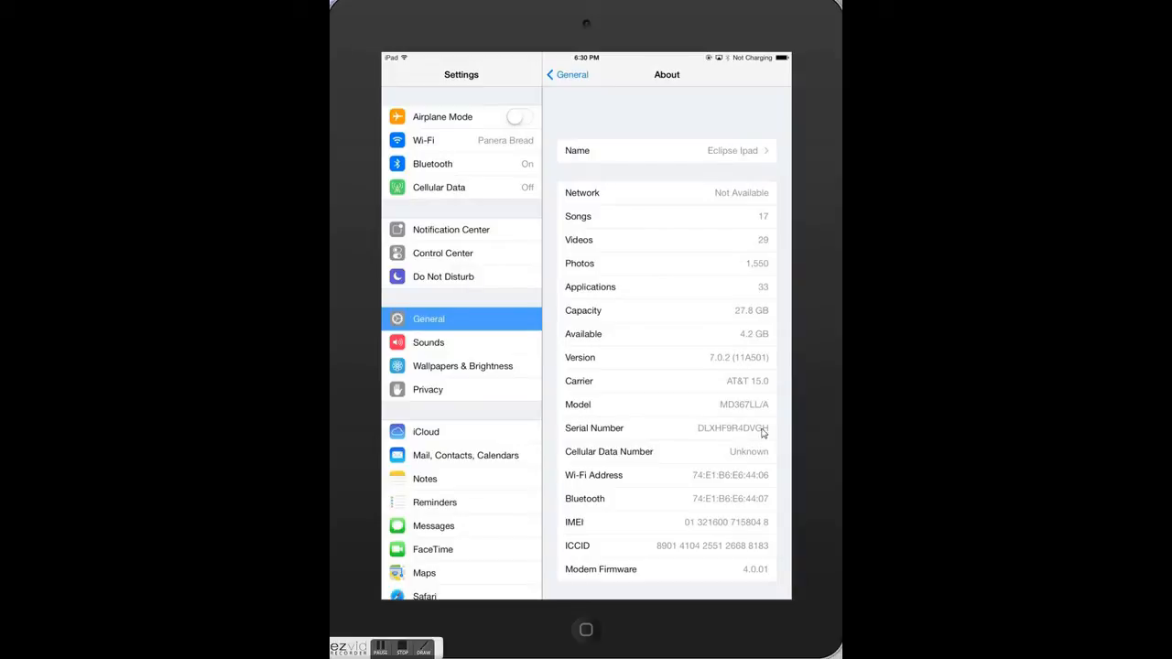
mouse_move(716, 370)
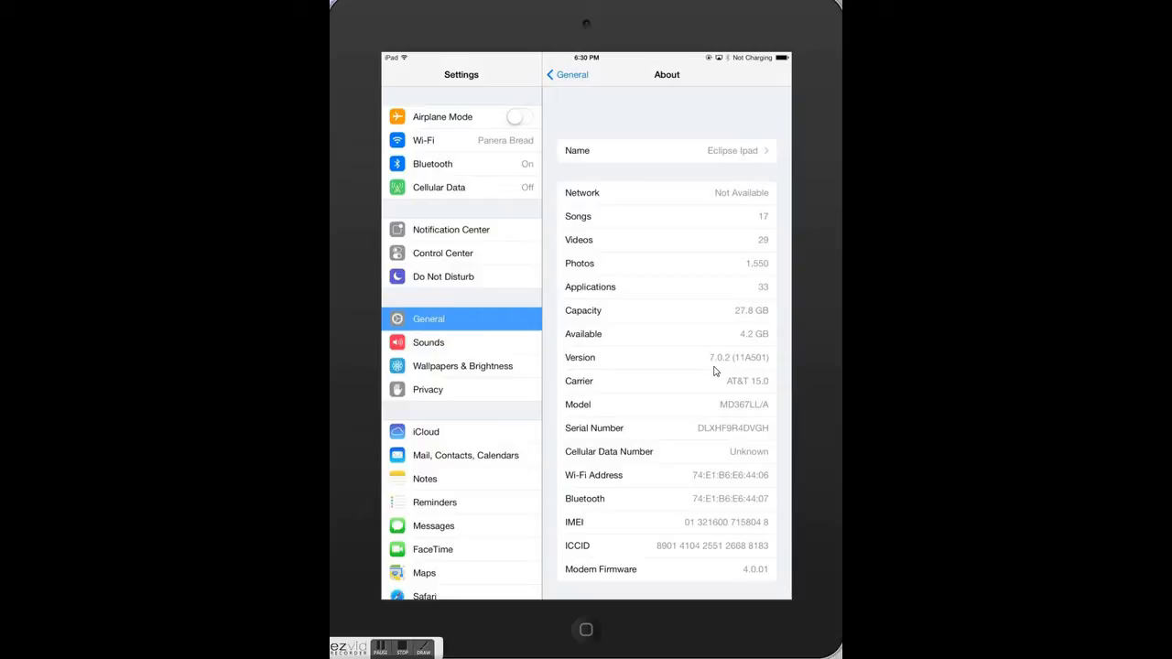
mouse_move(714, 372)
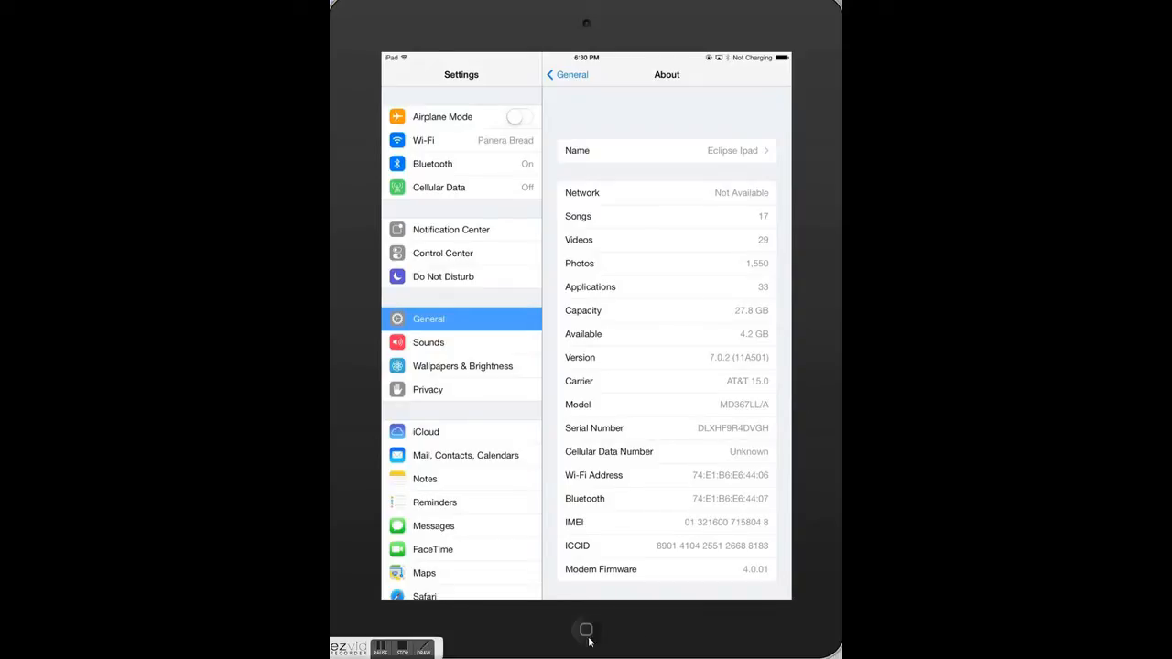
mouse_move(586, 638)
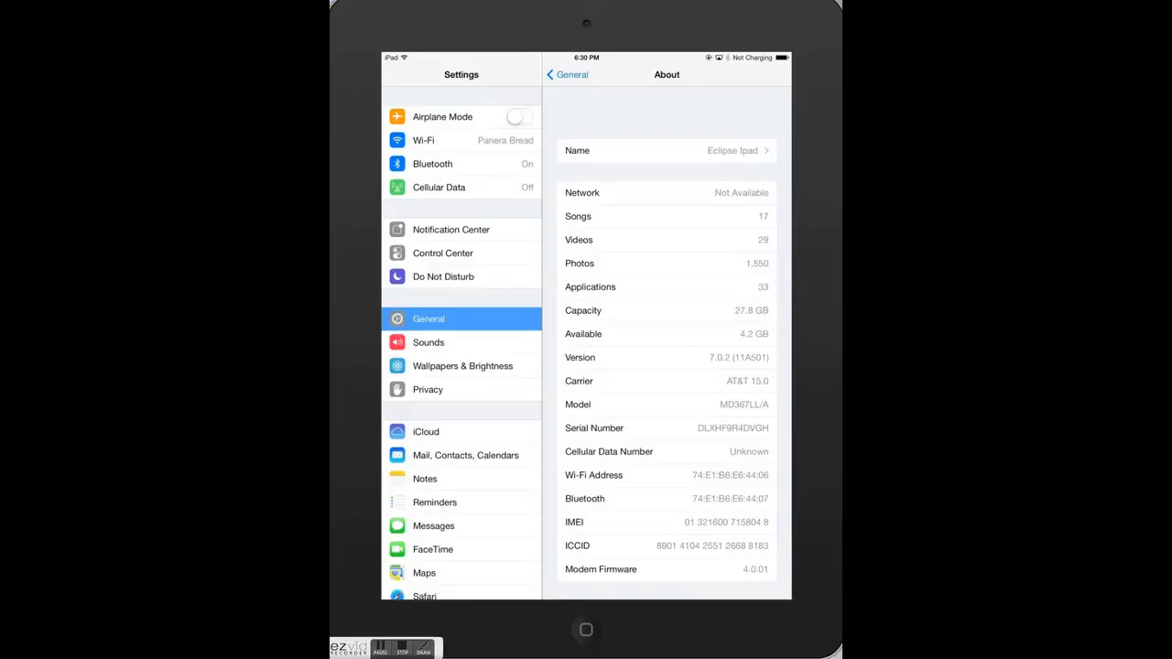
Step: Return home from Settings, bring up the app switcher and swipe across the Settings and YouTube previews
left_click(586, 630)
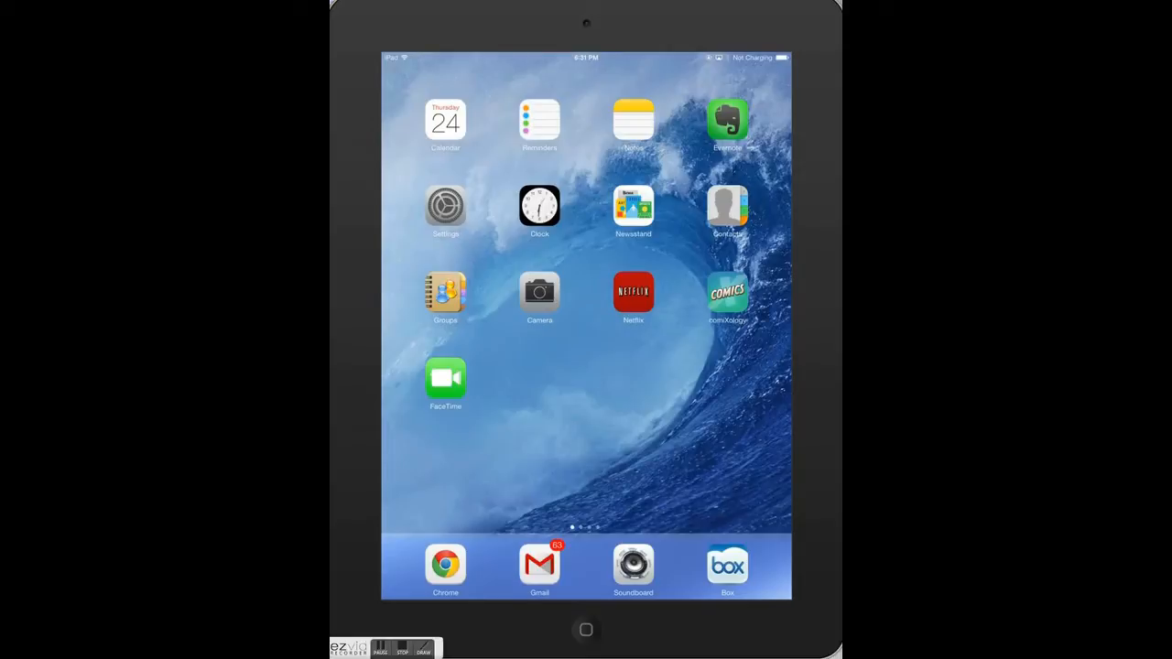
double_click(586, 630)
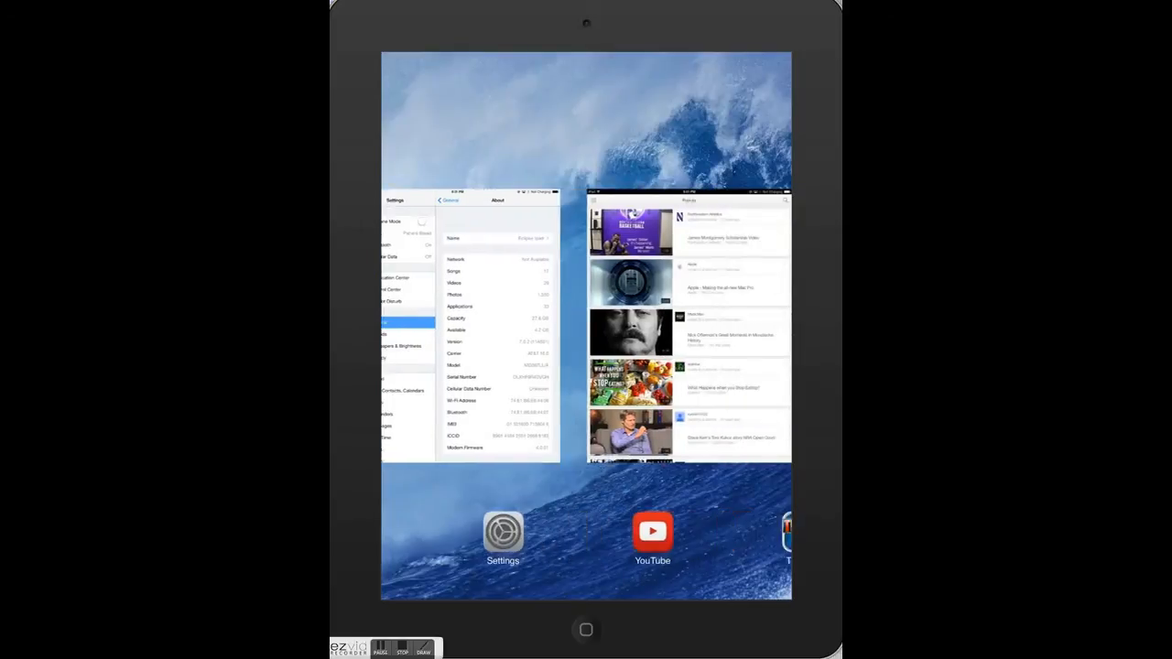
left_click_drag(687, 330, 439, 330)
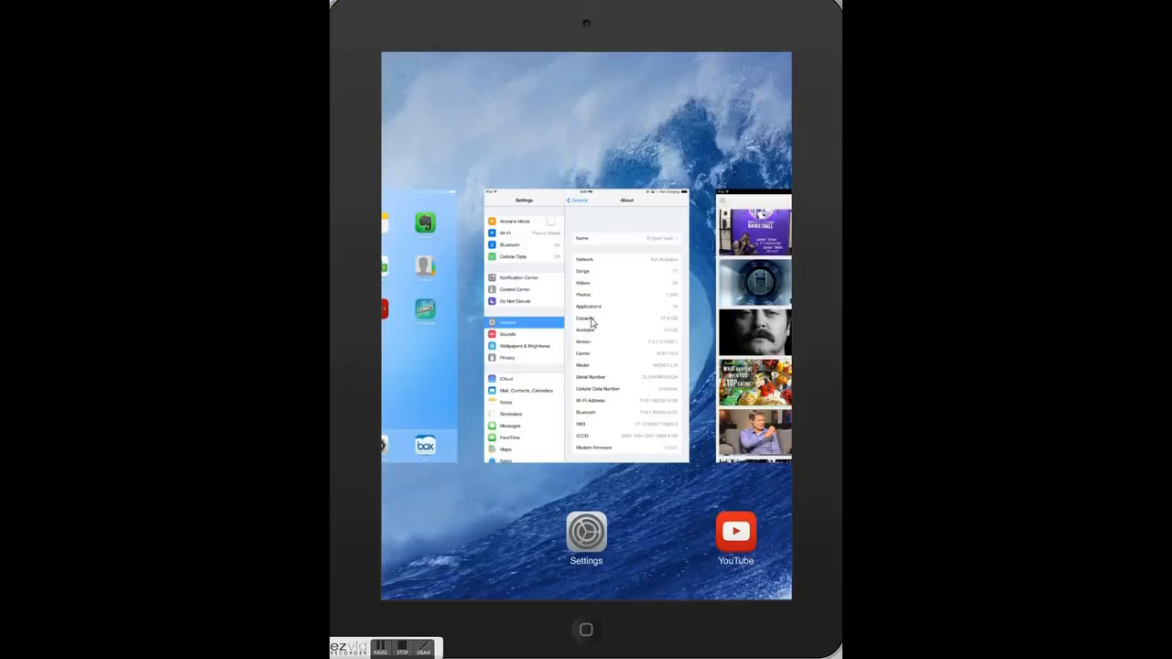
mouse_move(590, 322)
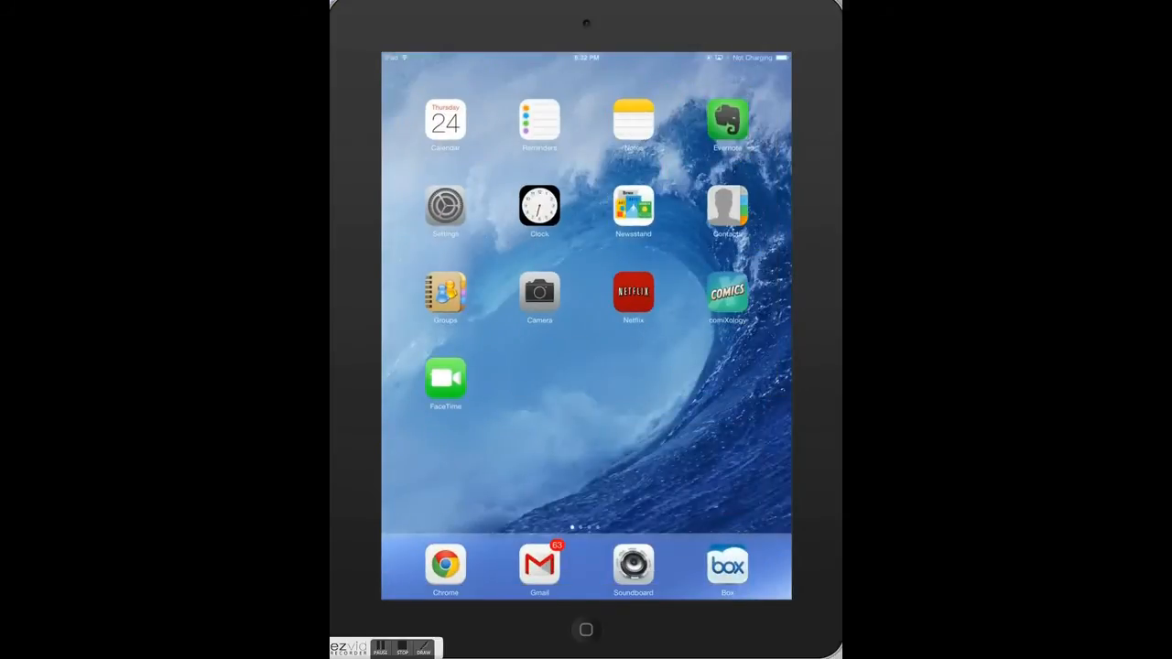
Step: Close the JW Library and Evernote previews in the switcher, then return to the home screen
scroll("left", 3)
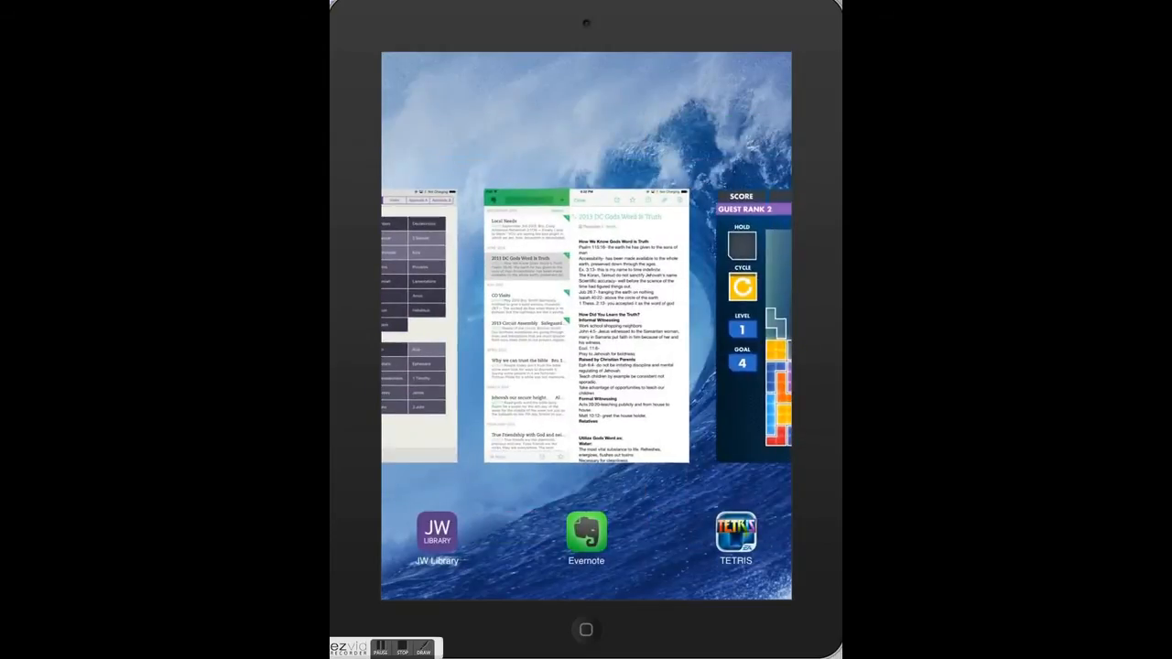
left_click(586, 330)
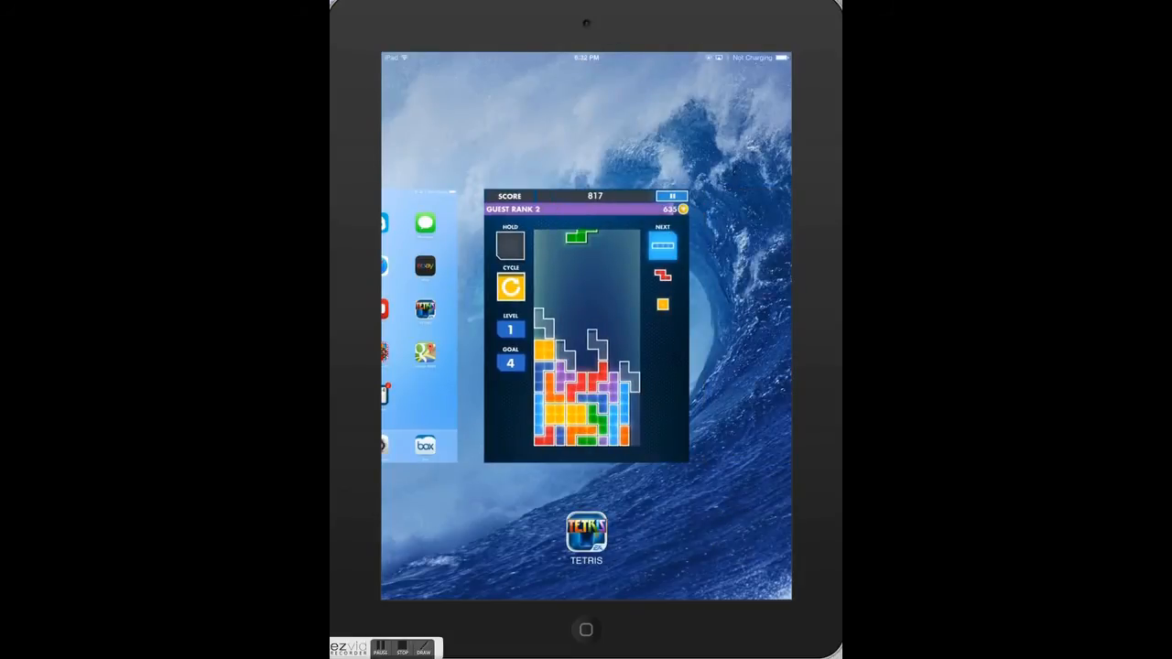
left_click(586, 631)
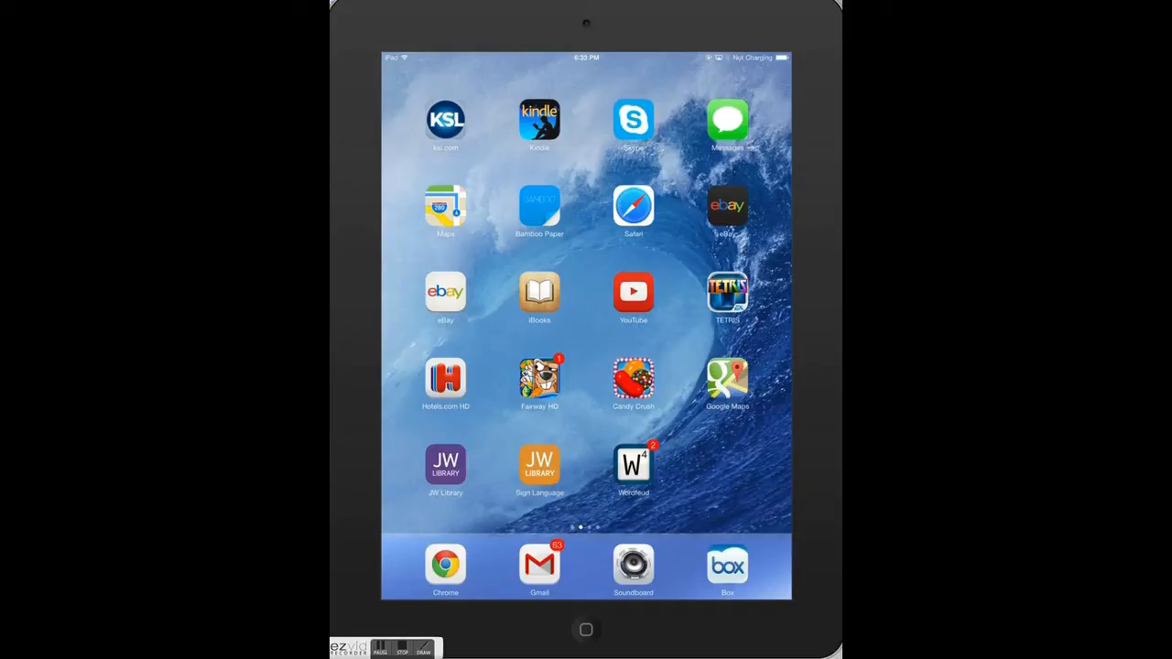
Step: Launch JW Library to its New World Translation books index
left_click(446, 462)
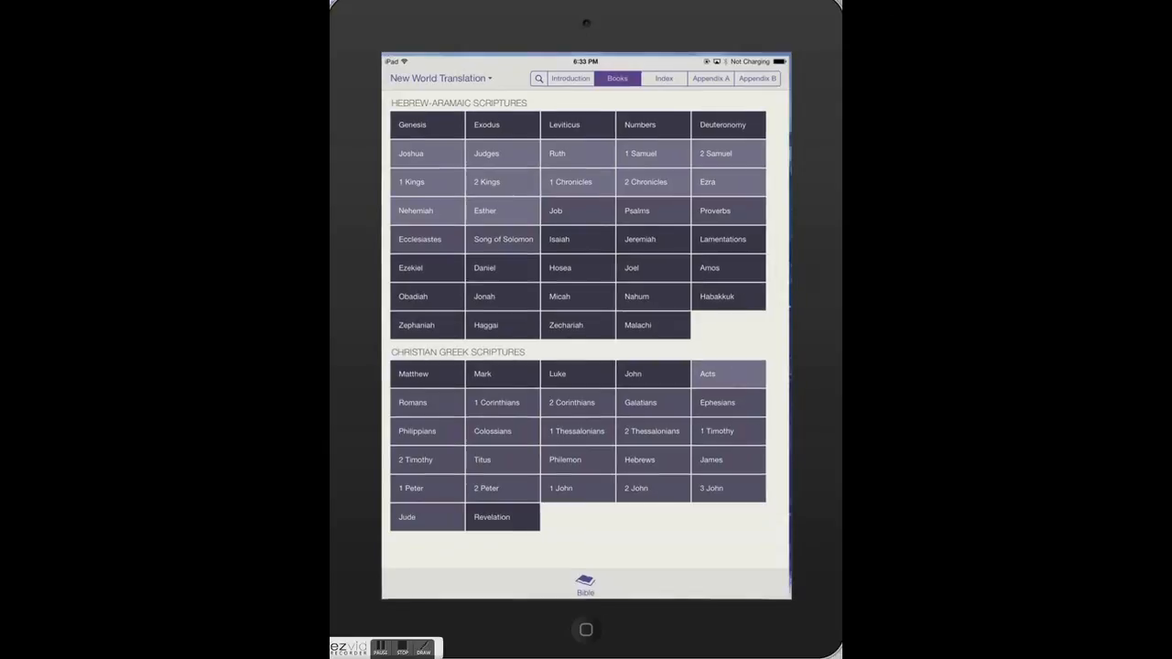
Step: Exit JW Library and flip through home screen pages to the KSL, Kindle and JW Library page
left_click(586, 630)
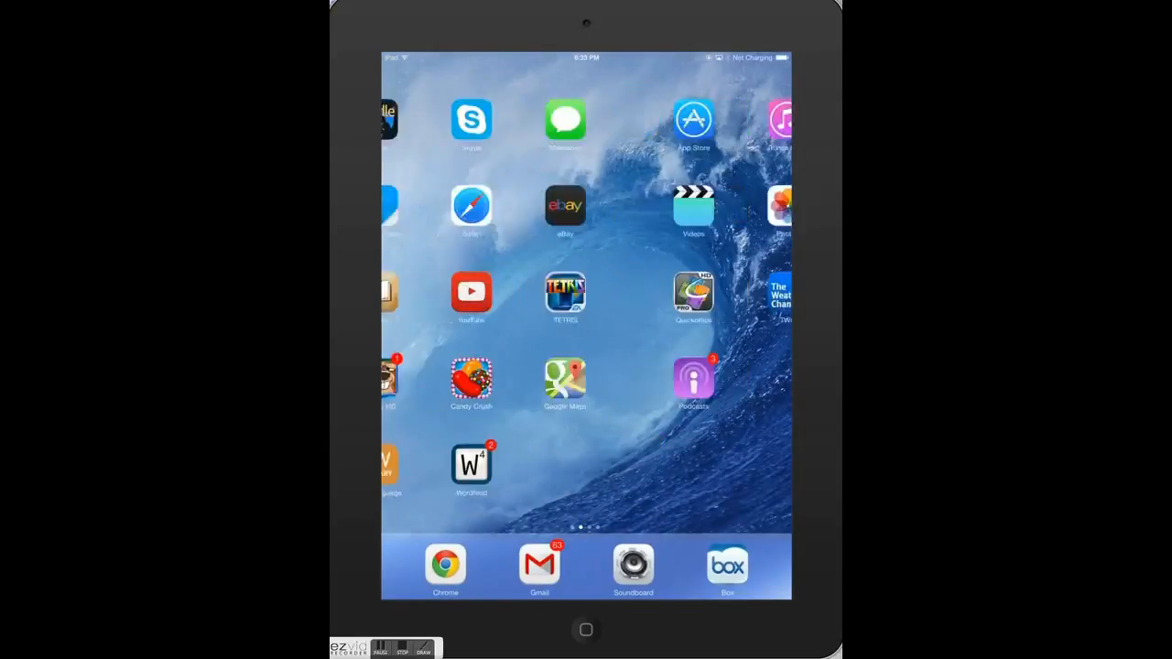
scroll("left", 3)
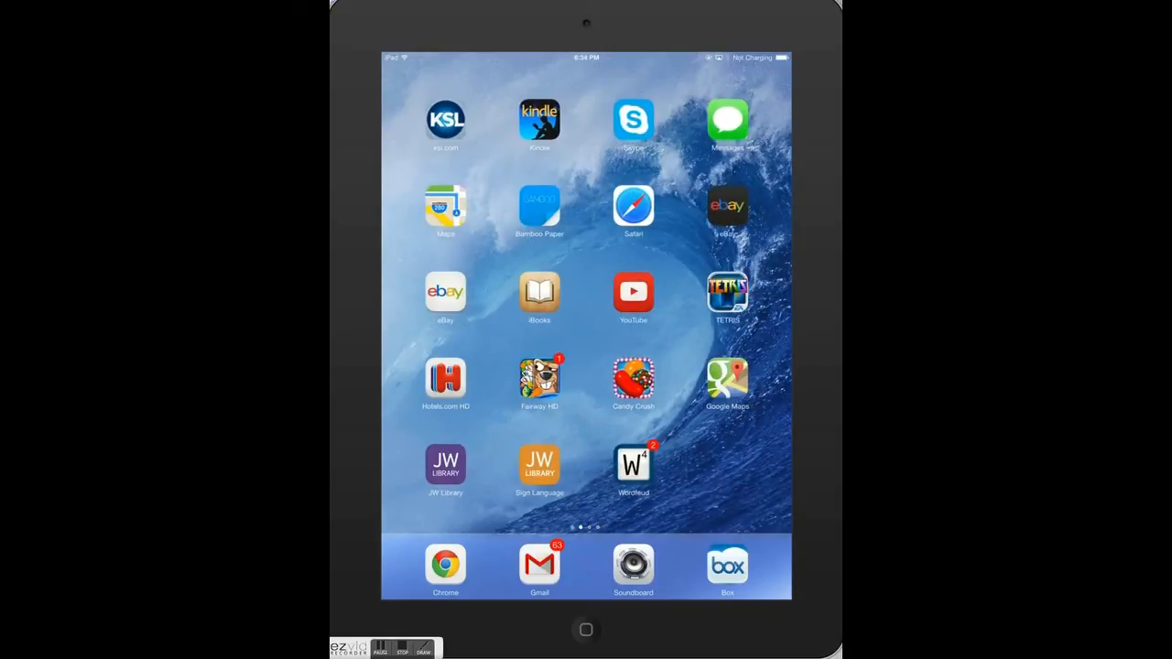
scroll("left", 3)
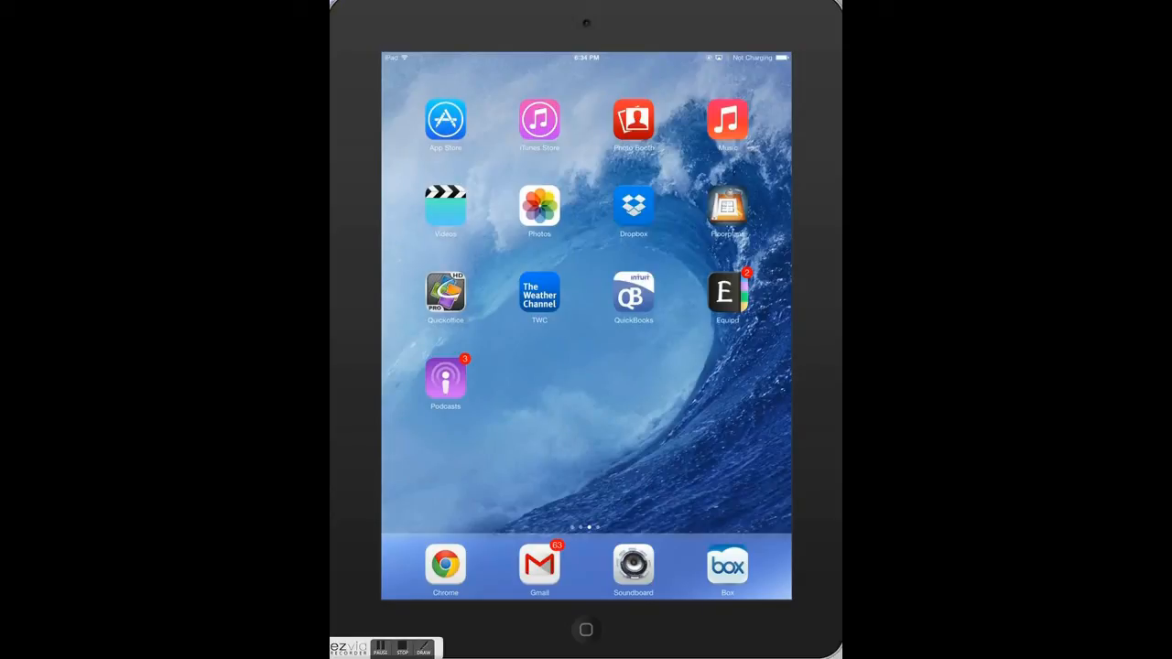
scroll("left", 3)
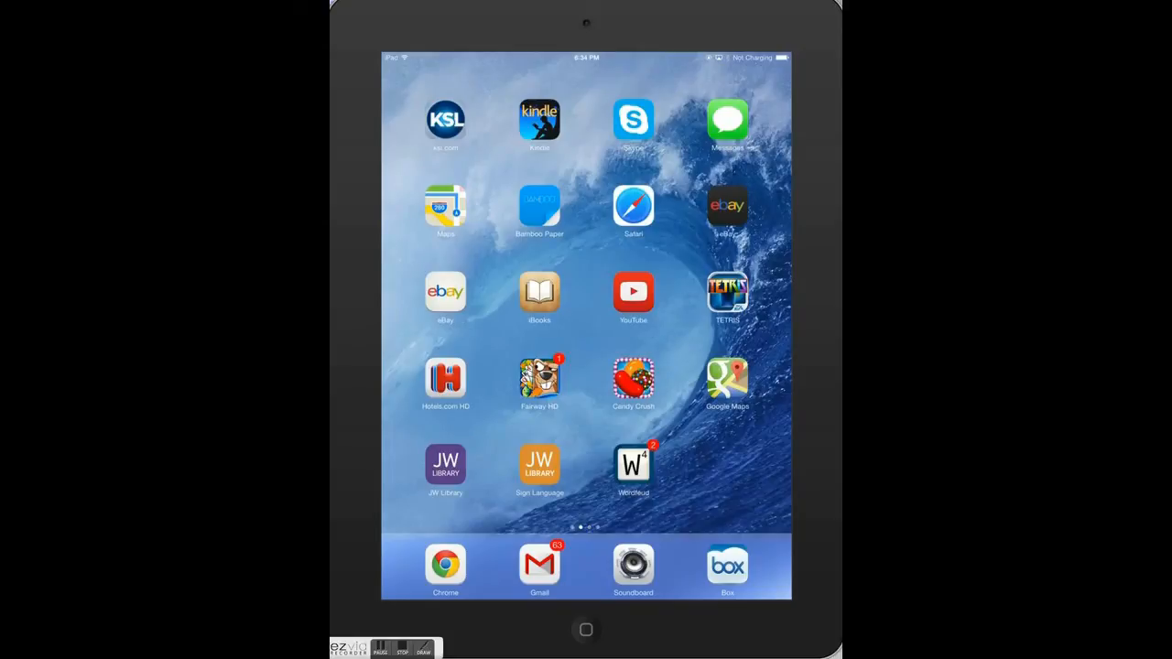